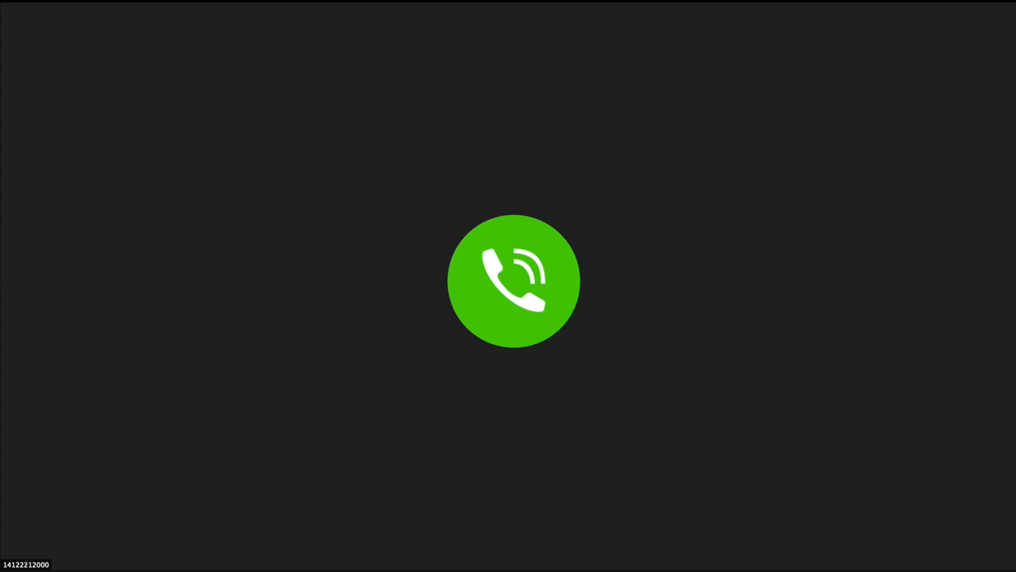
Switch the main meeting view to the speaking webcam participant instead of the phone-call tile
{"action": "left_click", "coordinate": [508, 280]}
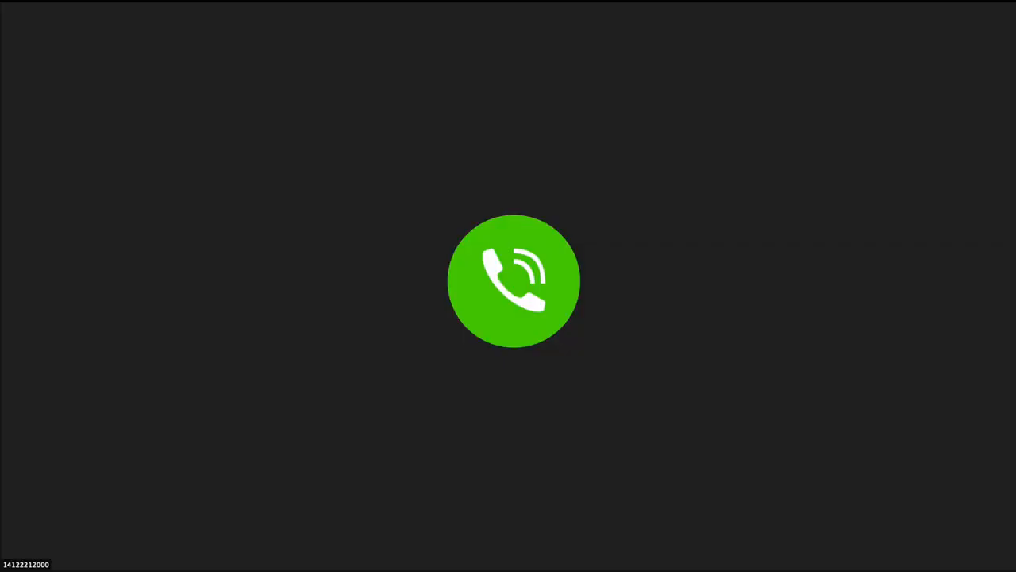
{"action": "left_click", "coordinate": [515, 281]}
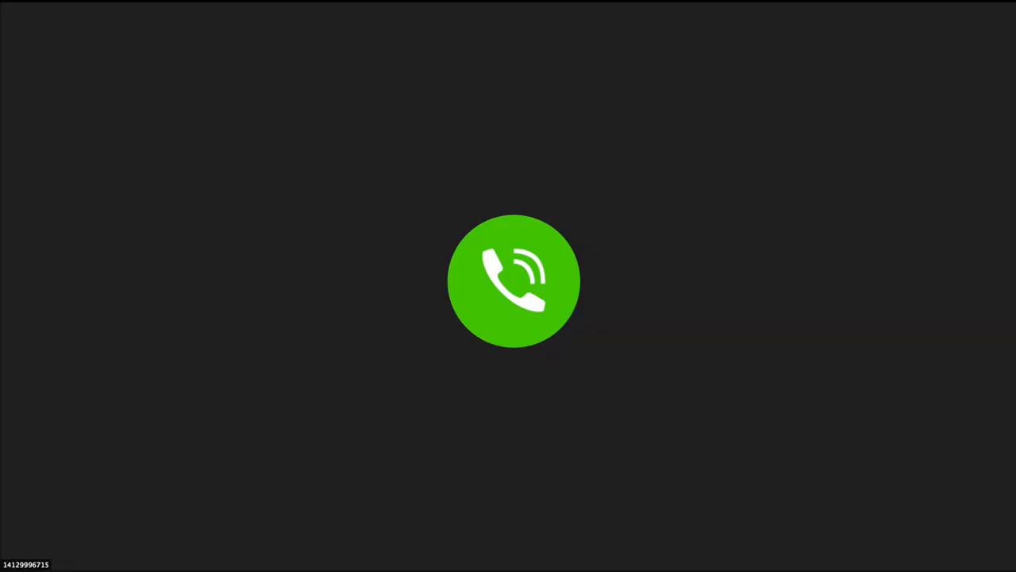
{"action": "left_click", "coordinate": [514, 280]}
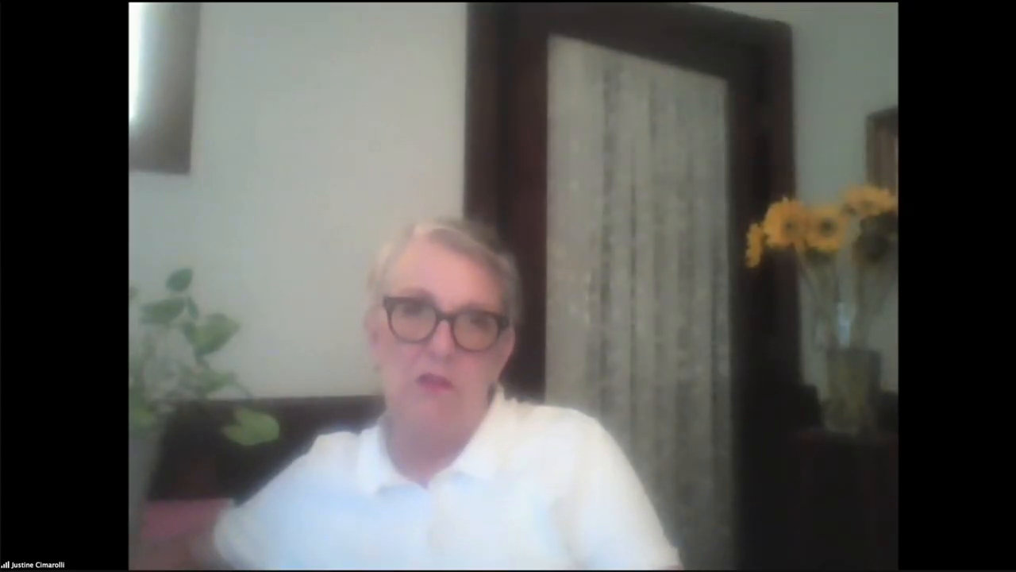